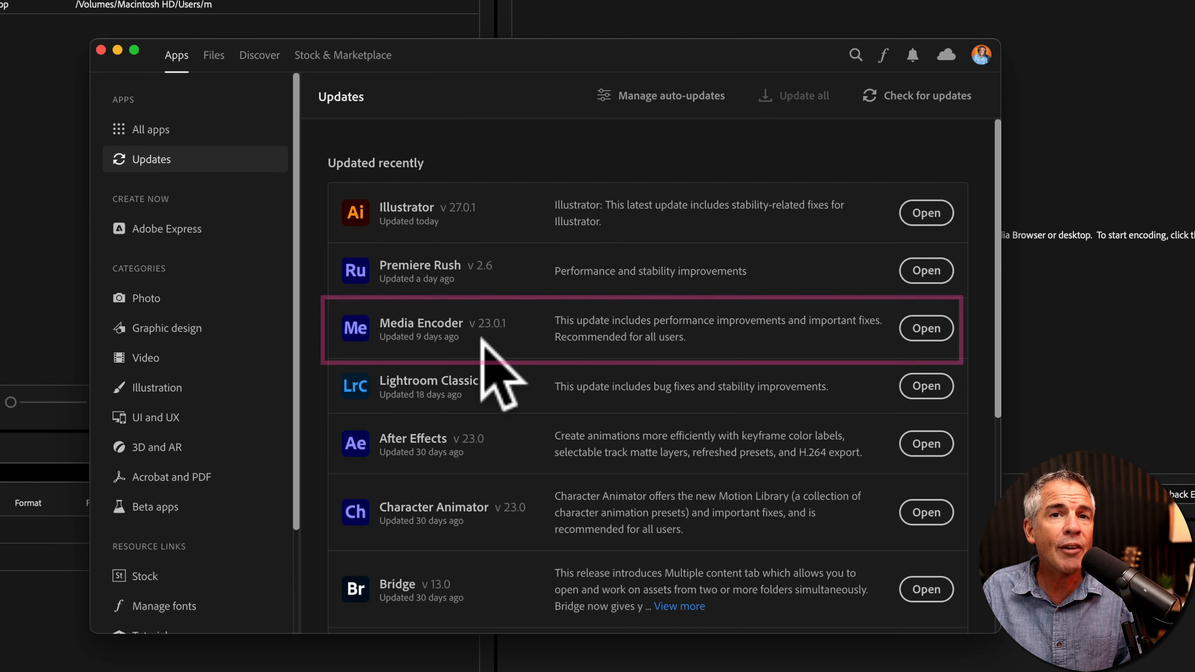
mouse_move(492, 374)
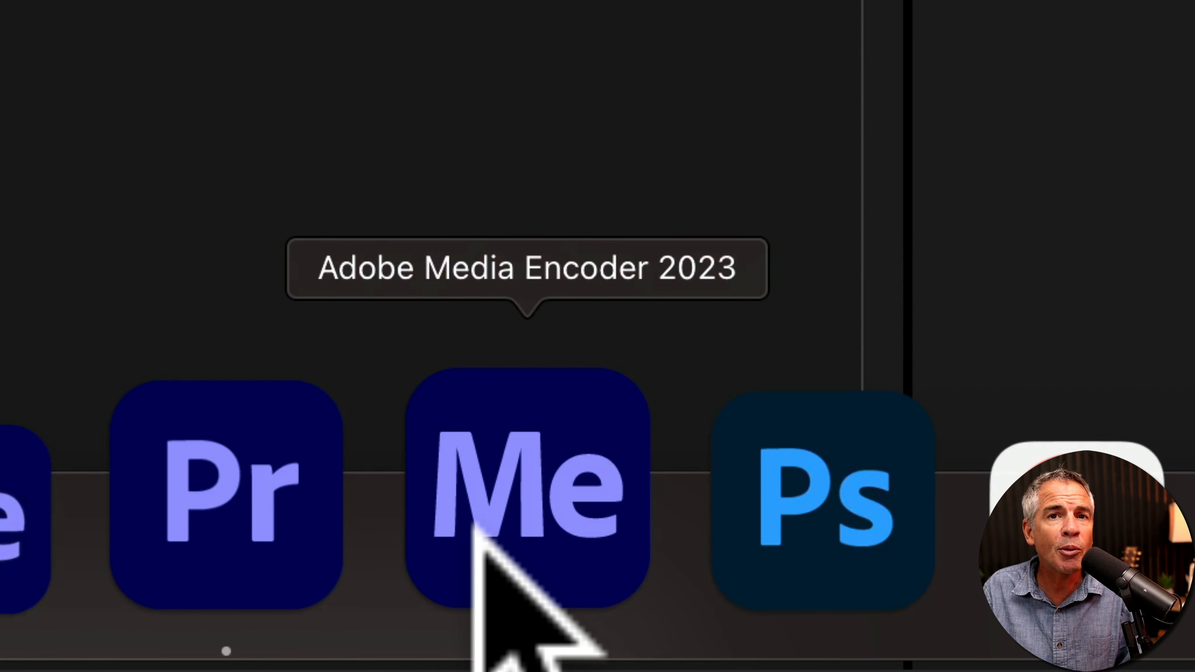
- Launch Media Encoder from the Dock and bring up the Preset menu commands
left_click(524, 488)
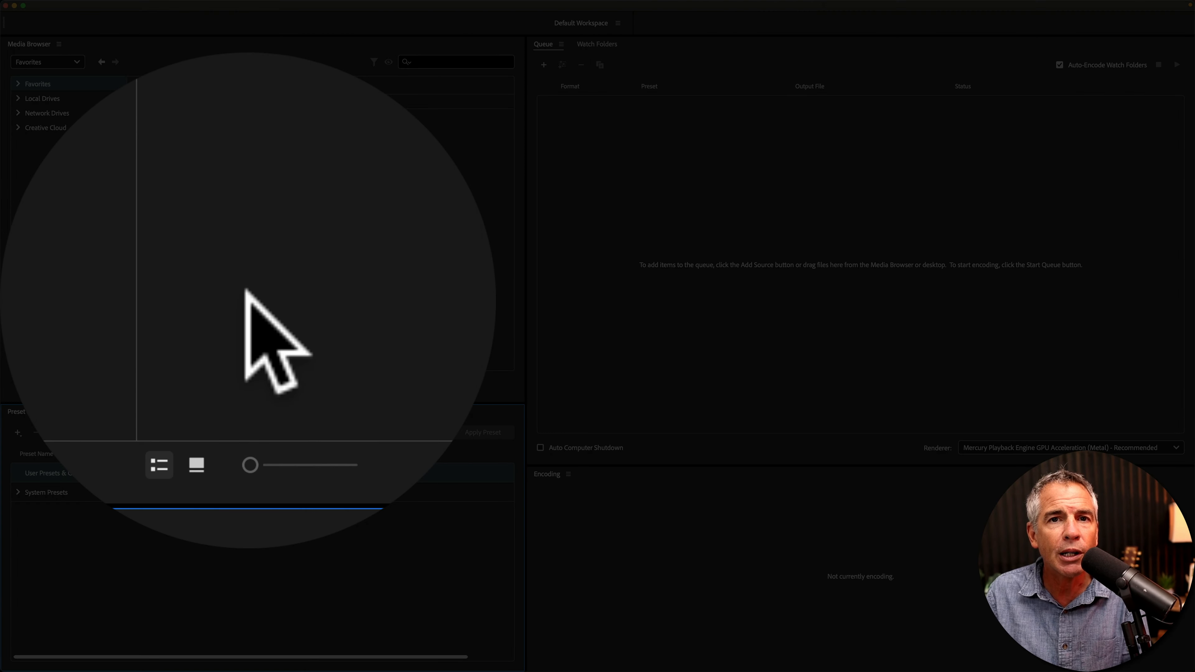
left_click(242, 13)
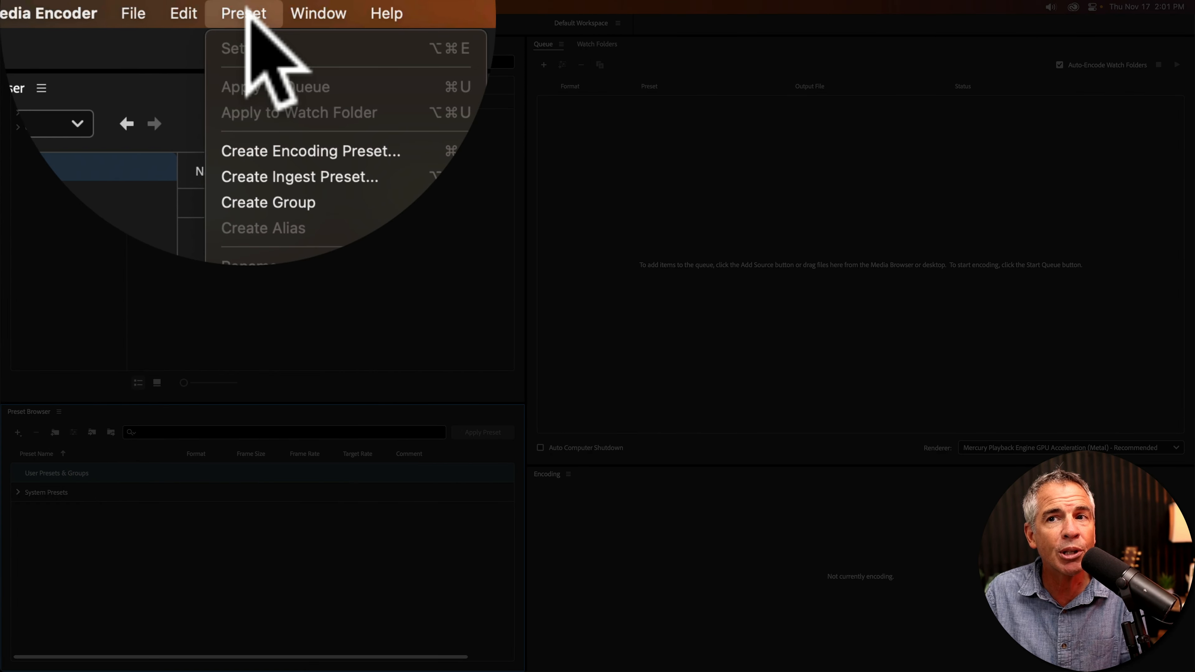
mouse_move(228, 202)
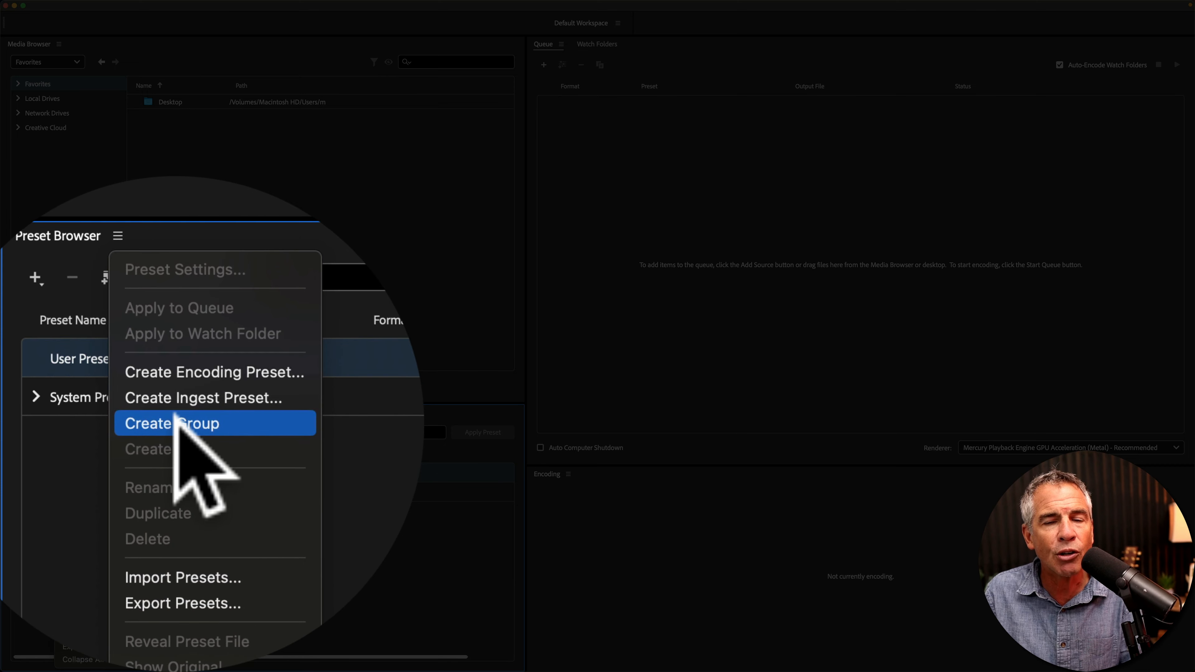
- Create a new preset group named 'Mike's Presets' under User Presets & Groups
left_click(172, 424)
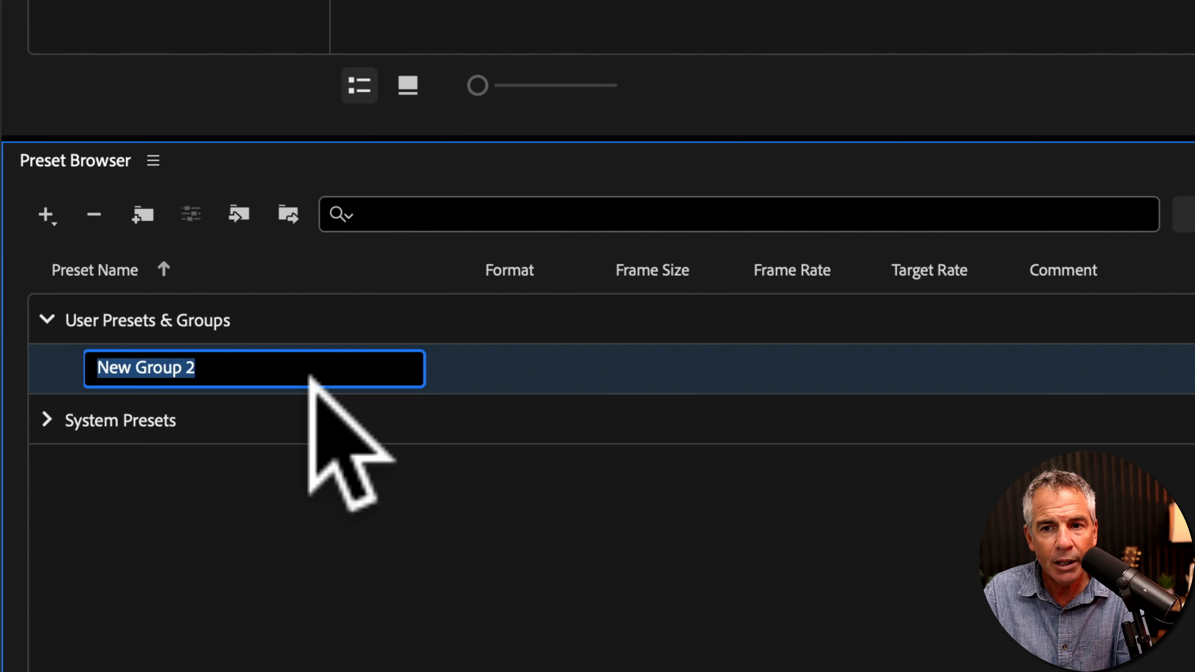
type("Mike's Pr")
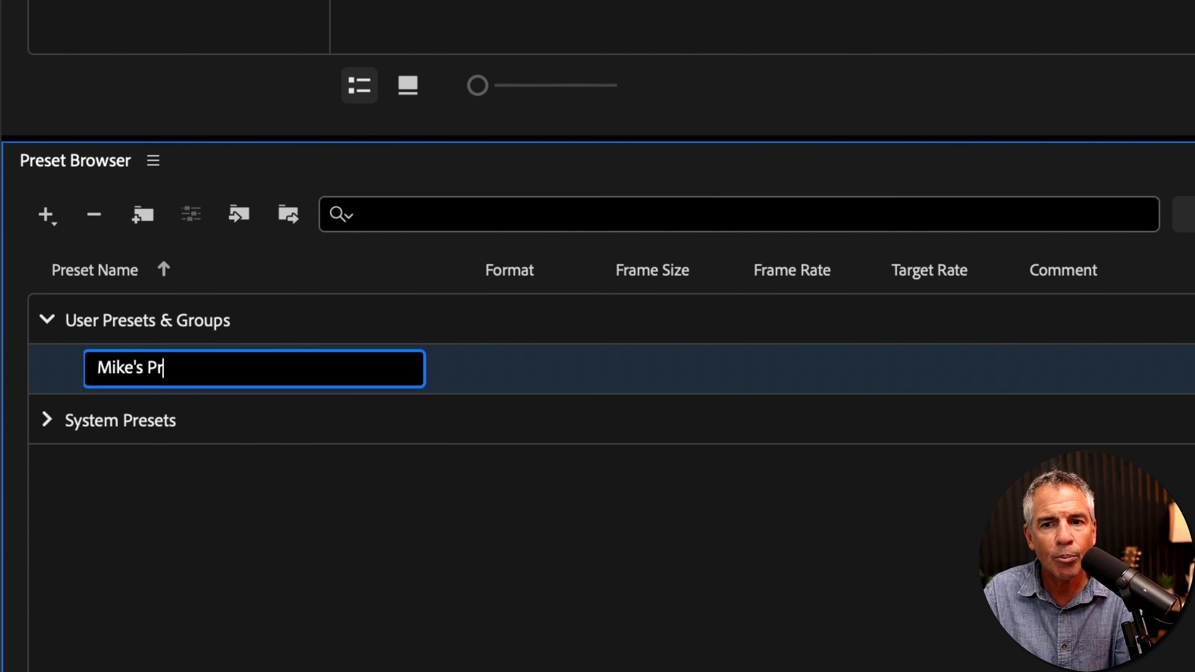
key("Enter")
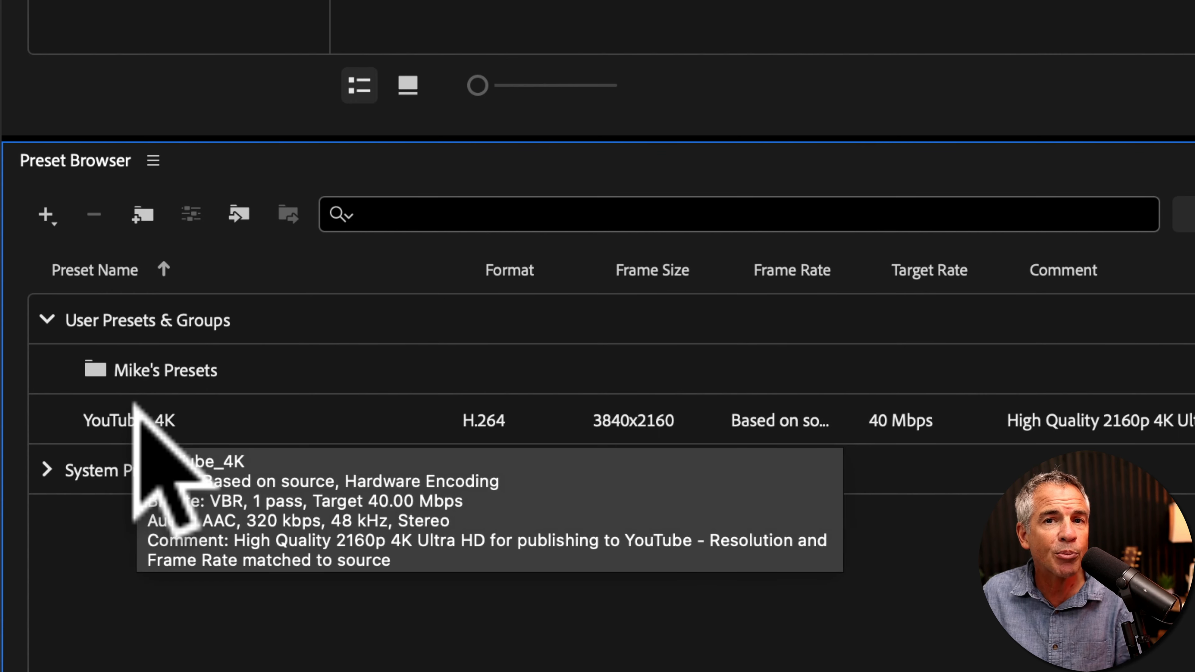
- Move the YouTube_4K preset into Mike's Presets and expand the group to show it
left_click(129, 420)
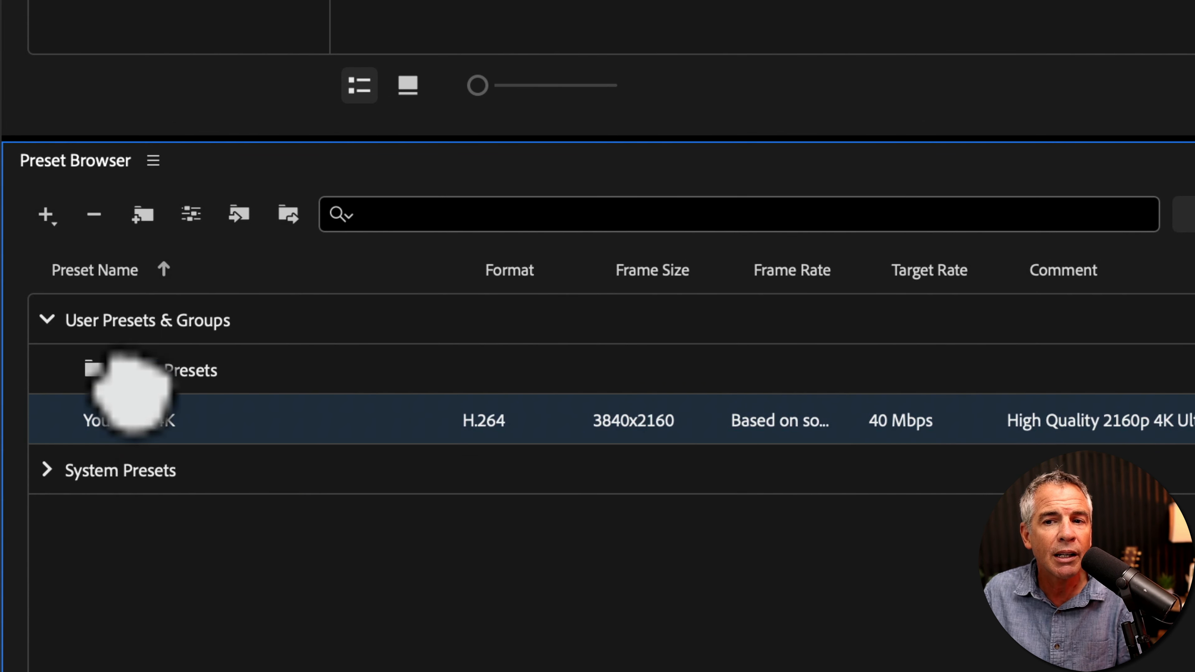
left_click(64, 370)
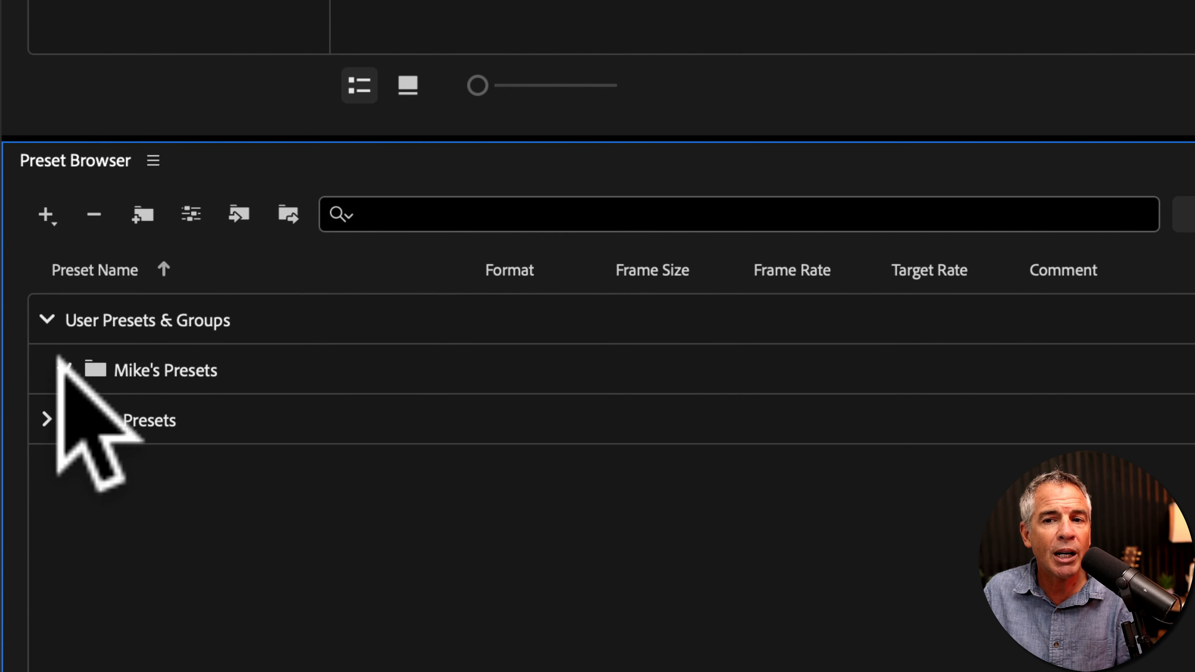
left_click(65, 370)
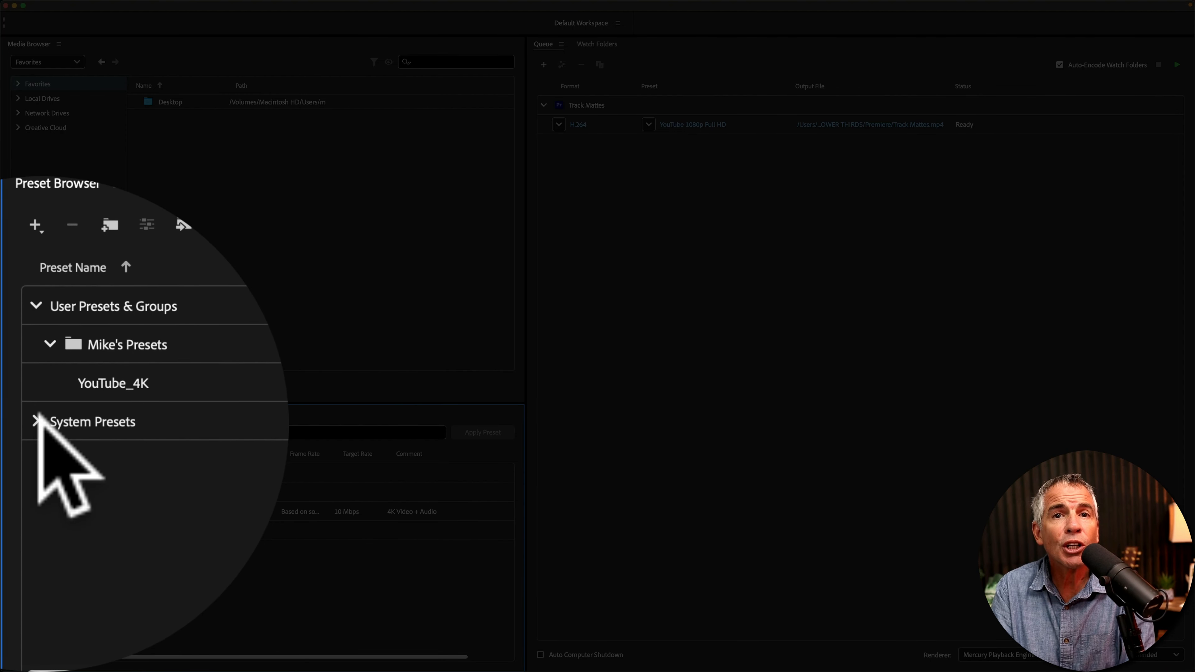
- Expand System Presets and filter the Preset Browser with a 'youtube' search
left_click(36, 421)
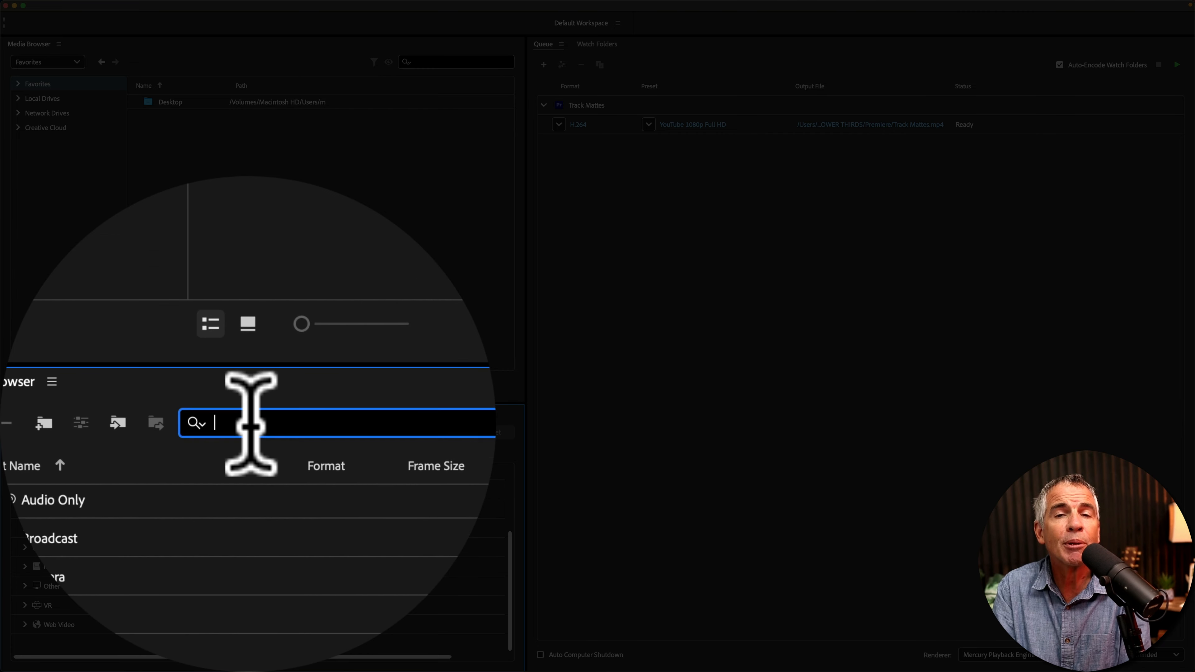
type("youtbe")
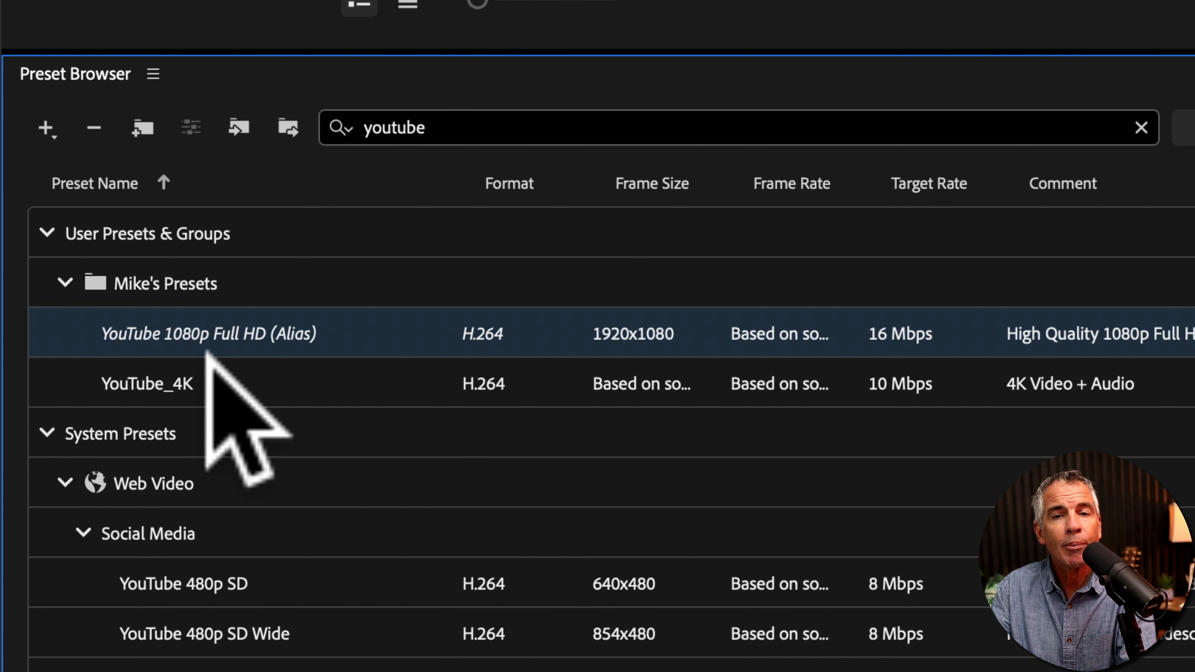
mouse_move(183, 383)
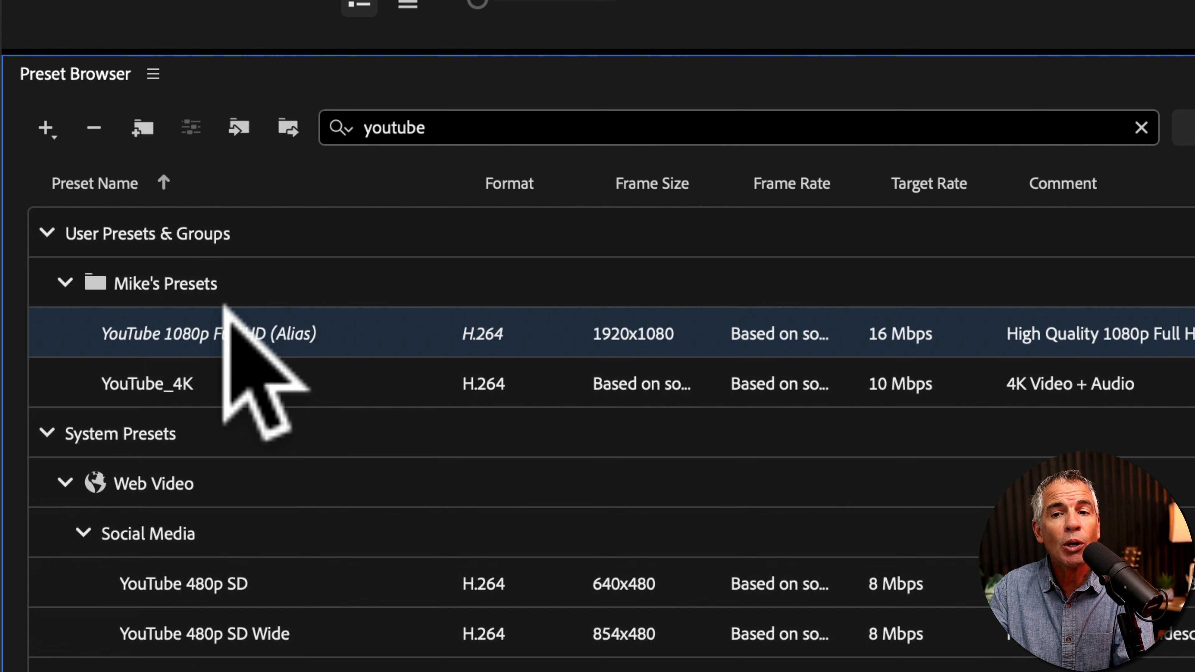
mouse_move(244, 351)
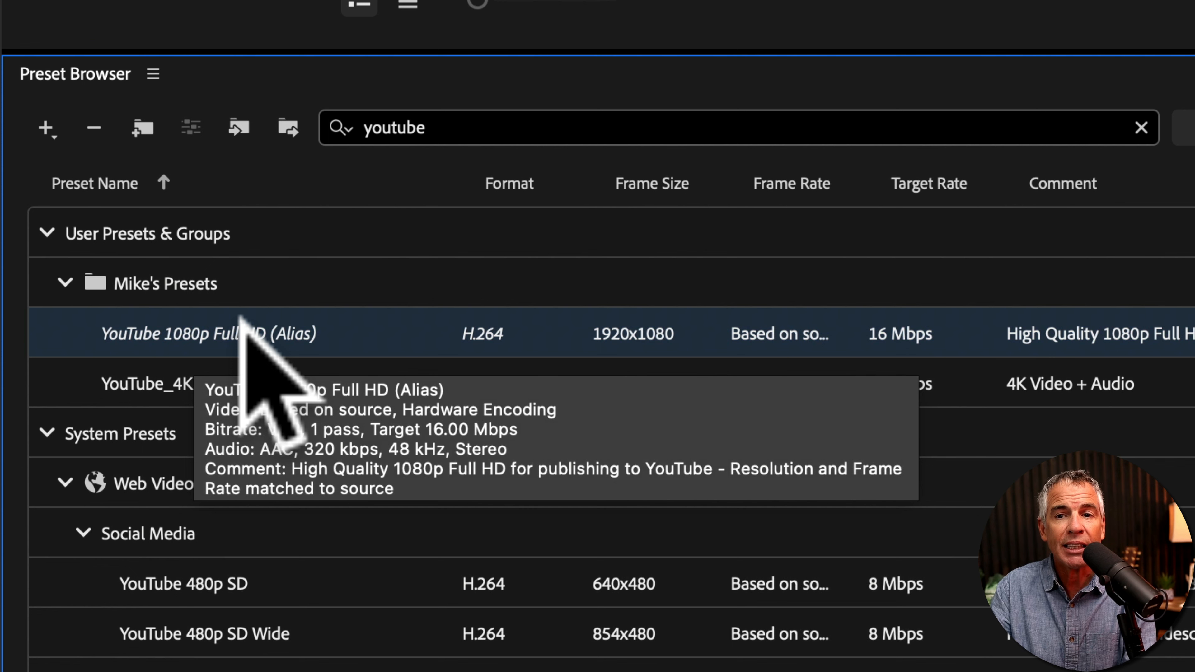
- Bring up the context commands for the YouTube 1080p alias and YouTube_4K entries
right_click(207, 333)
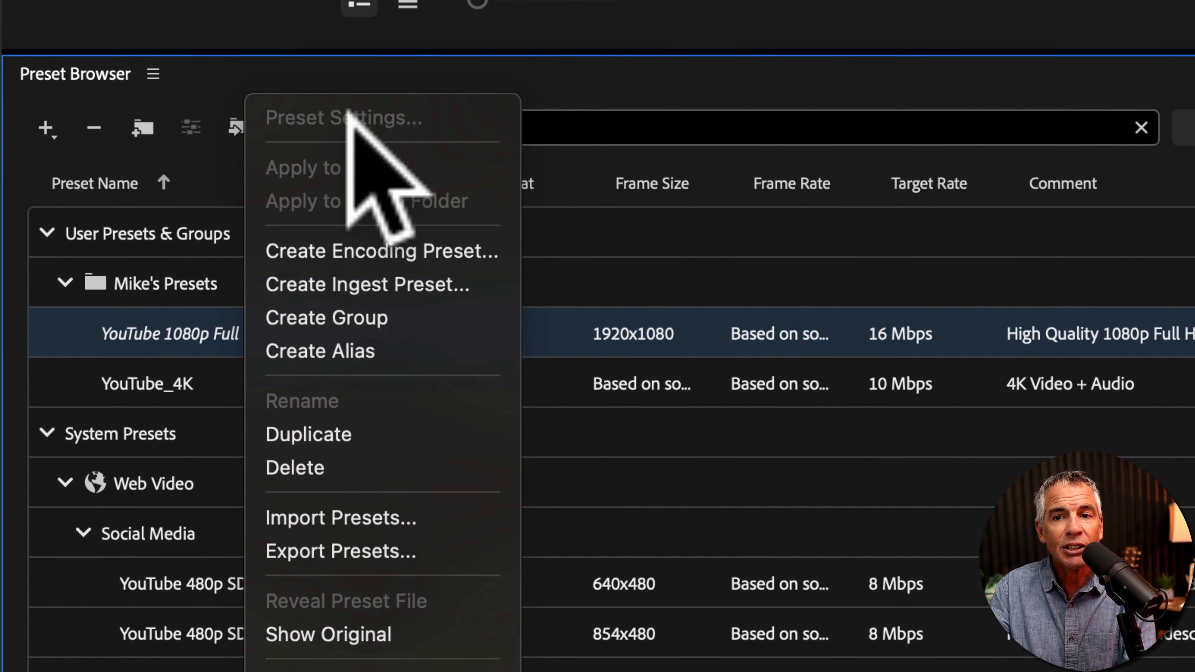
mouse_move(435, 228)
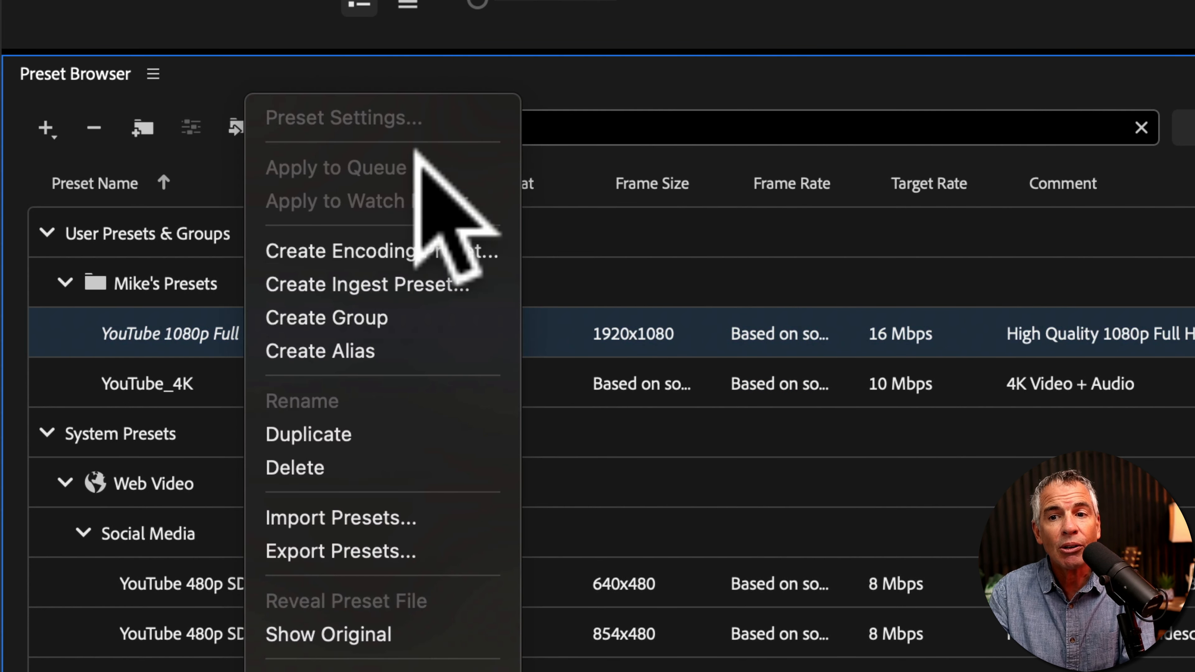
mouse_move(221, 381)
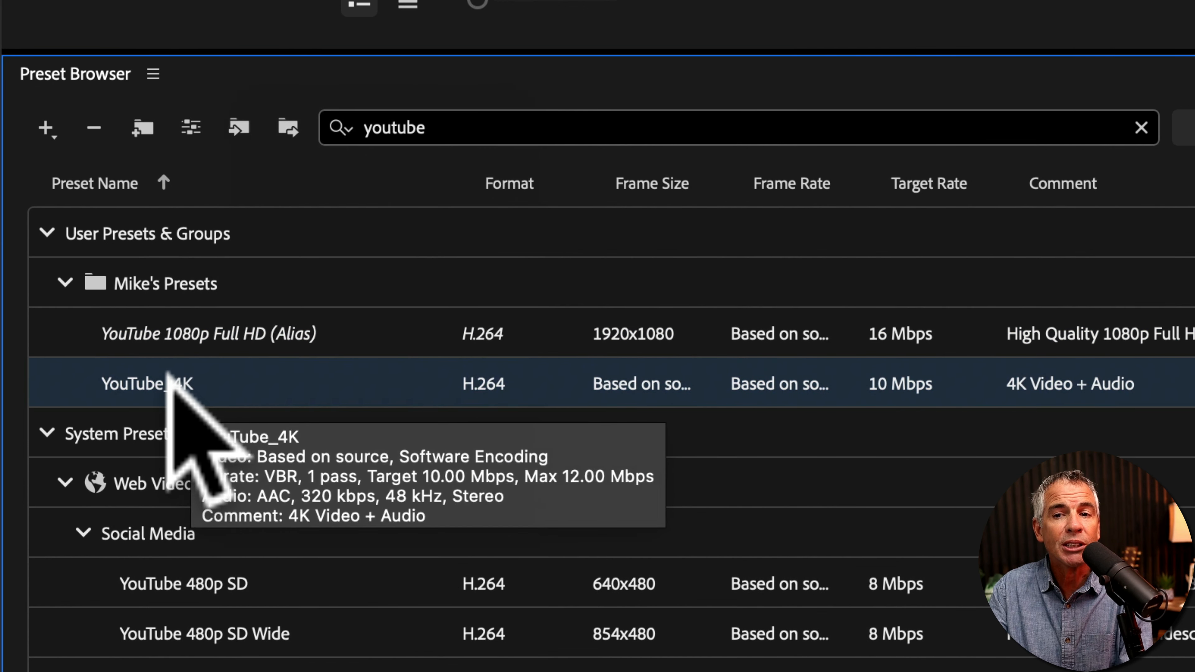
right_click(146, 383)
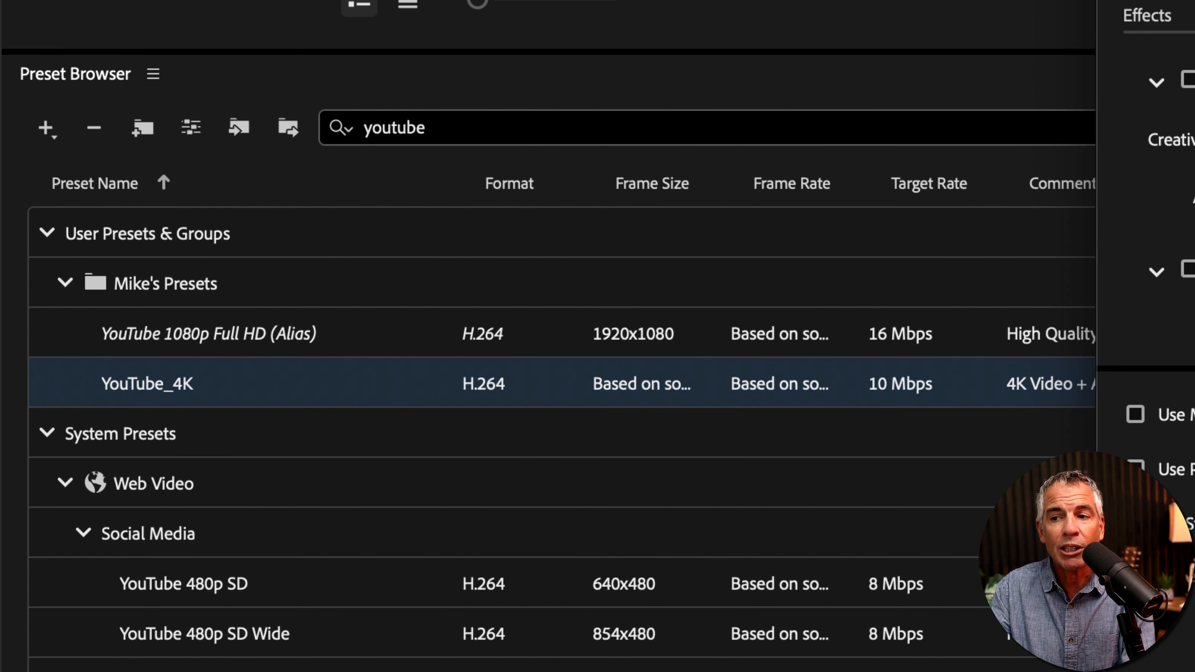
right_click(146, 384)
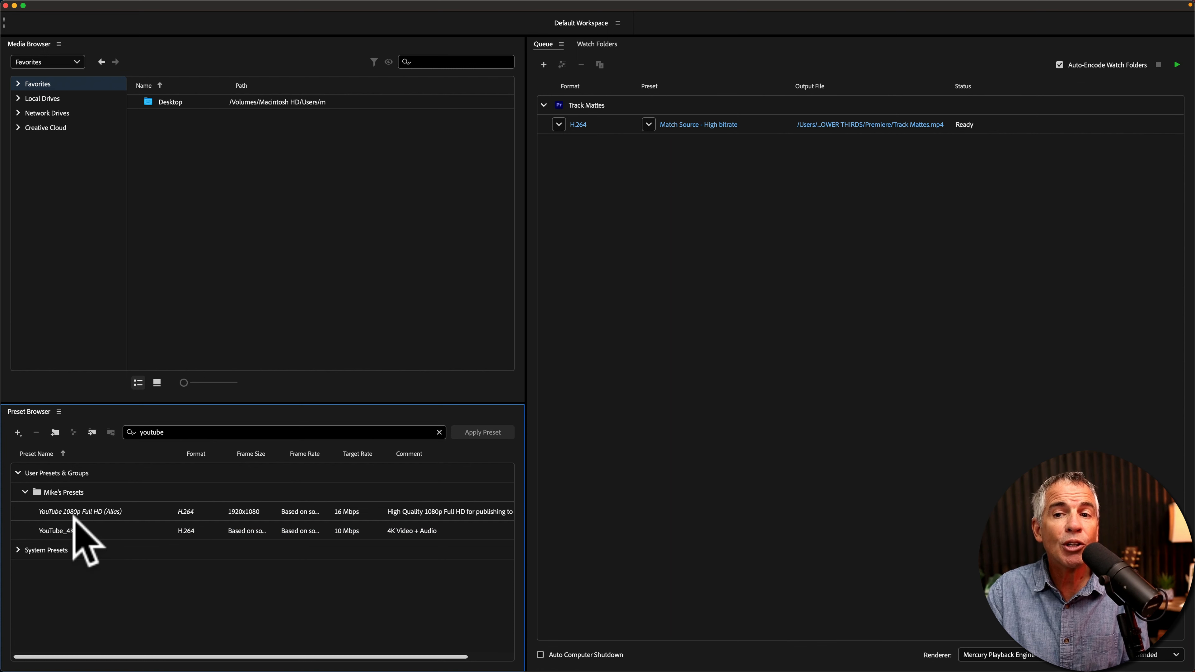
mouse_move(80, 512)
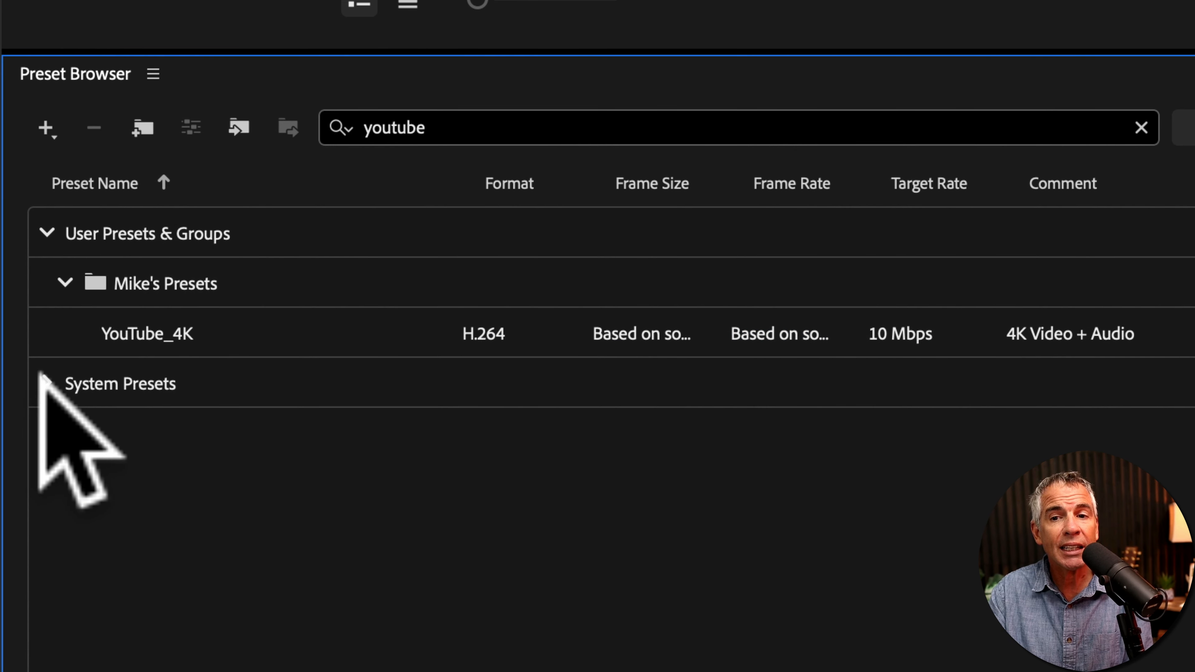
- Toggle the System Presets group and select YouTube_4K to view its H.264 10 Mbps, AAC 320 kbps summary
left_click(47, 384)
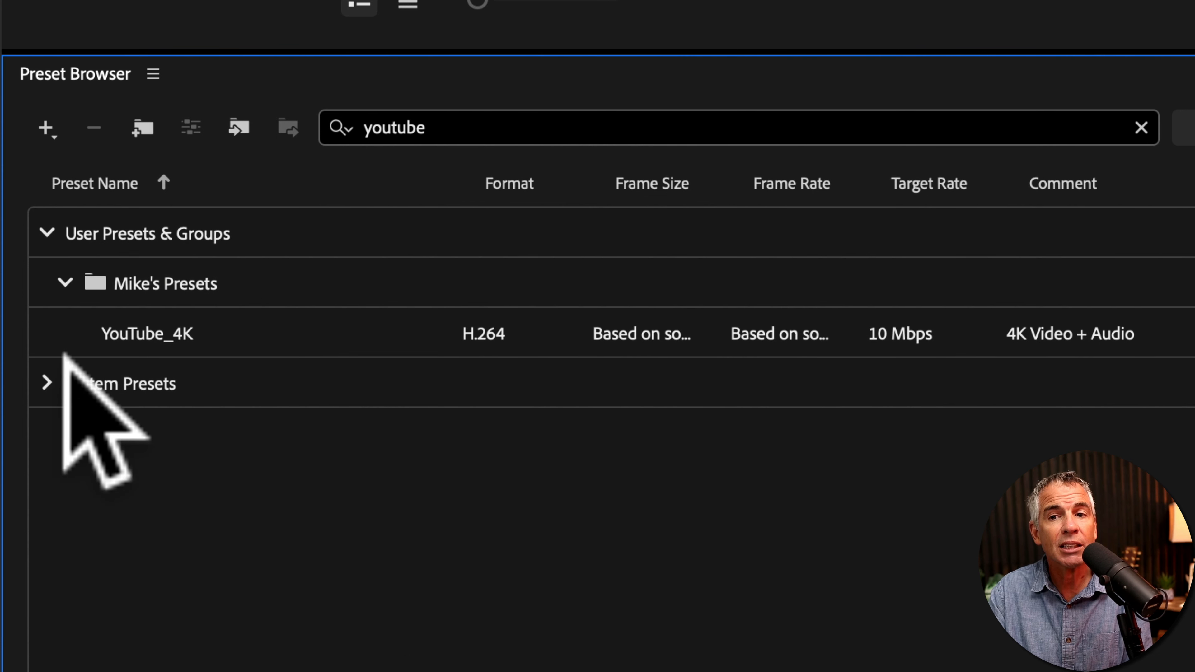
left_click(147, 333)
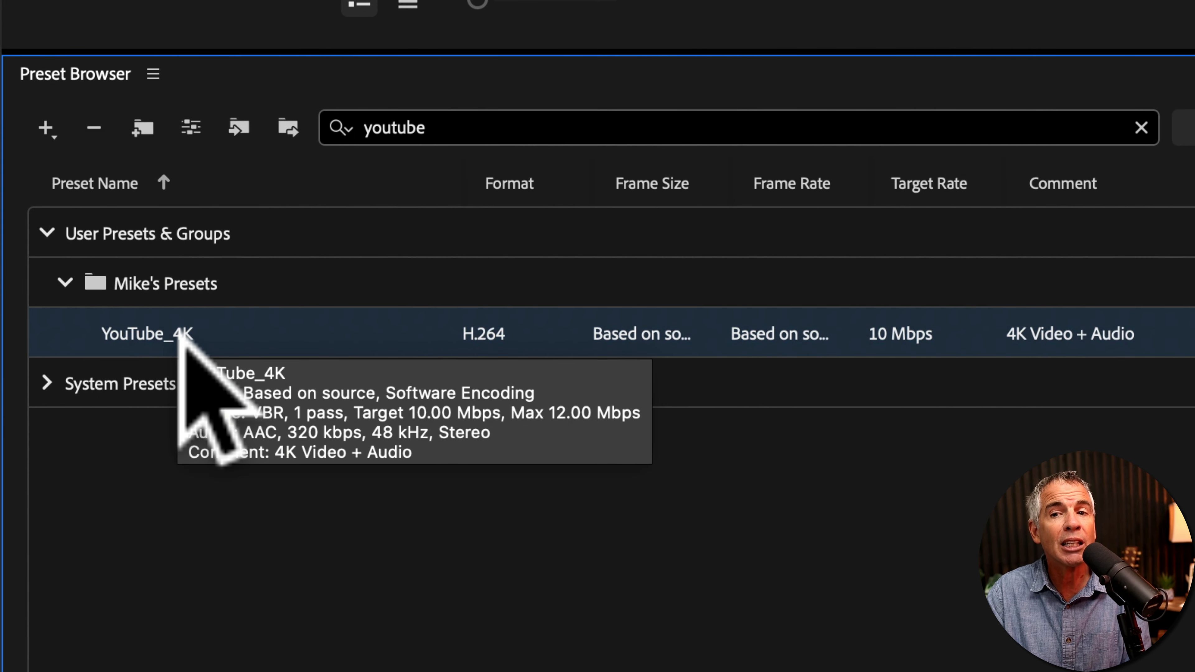
left_click(1141, 127)
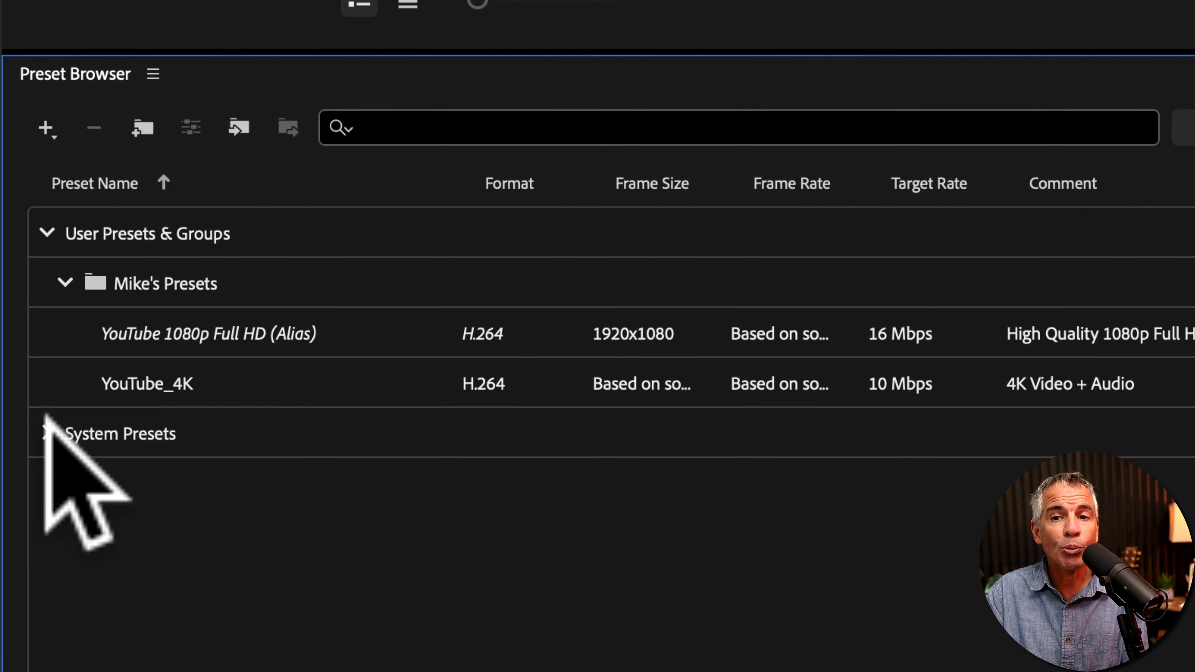
- Create an alias of the Web Video YouTube 2160p 4K Ultra HD preset for Mike's Presets
left_click(46, 433)
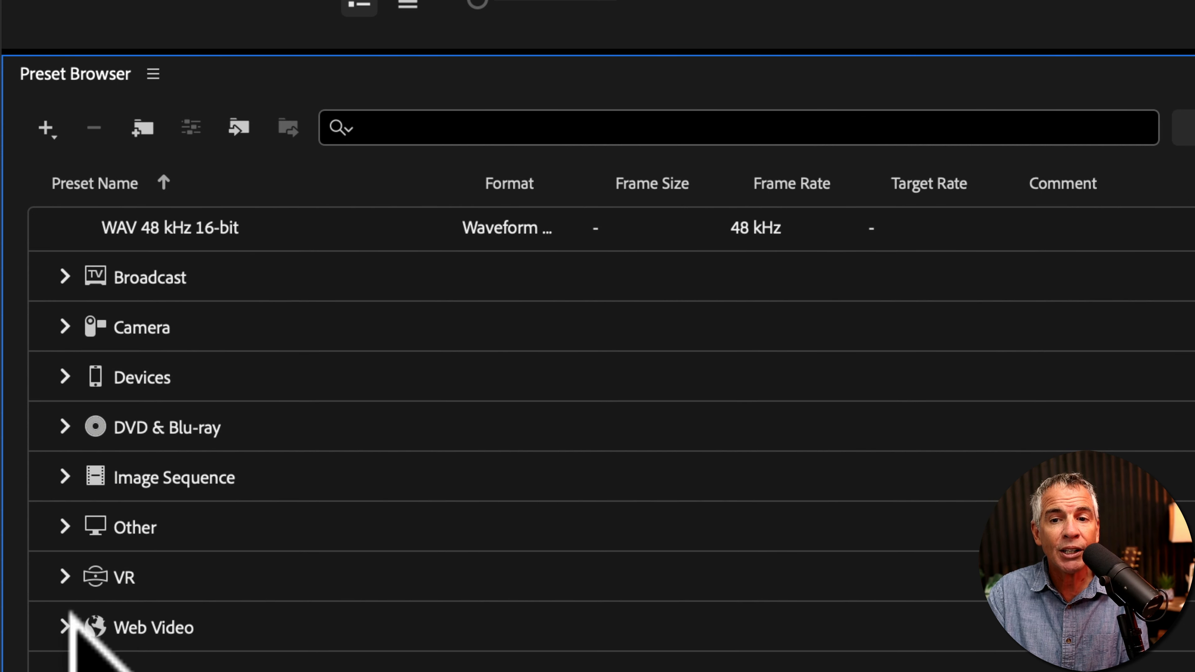
left_click(65, 627)
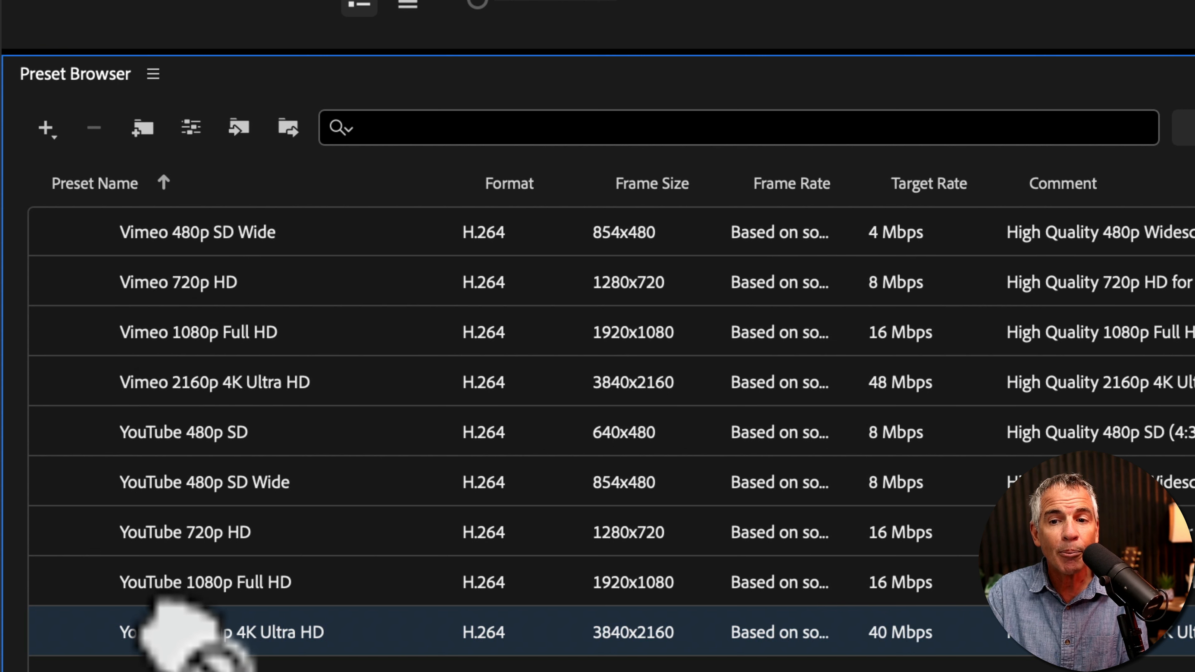
right_click(190, 632)
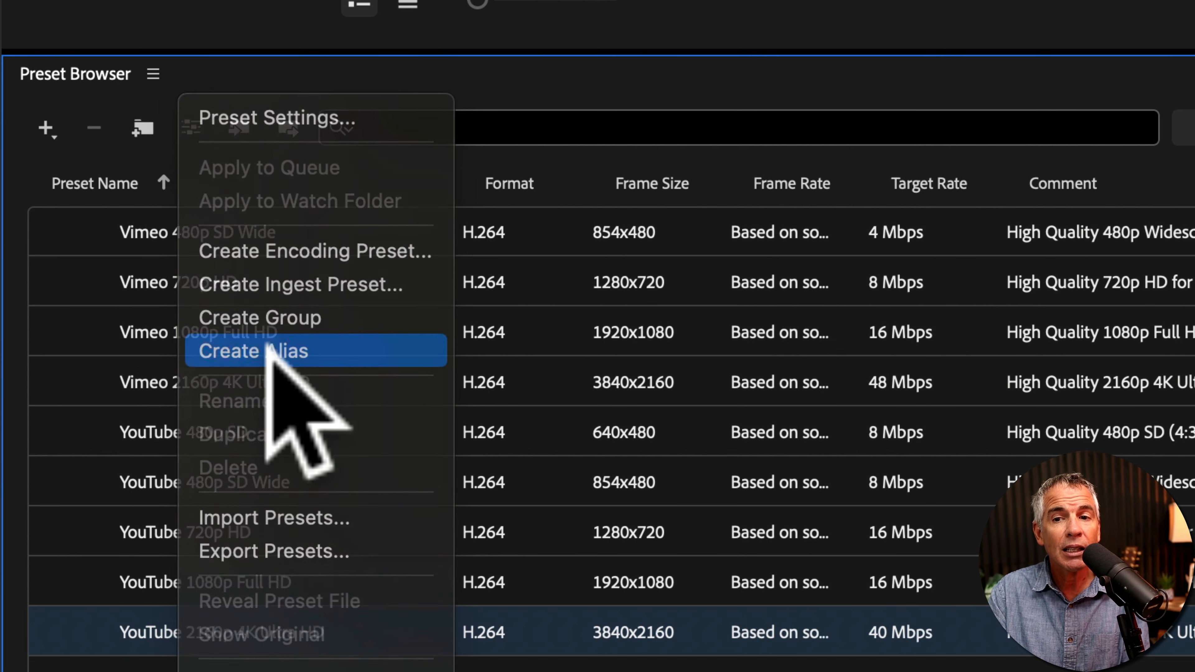
left_click(254, 351)
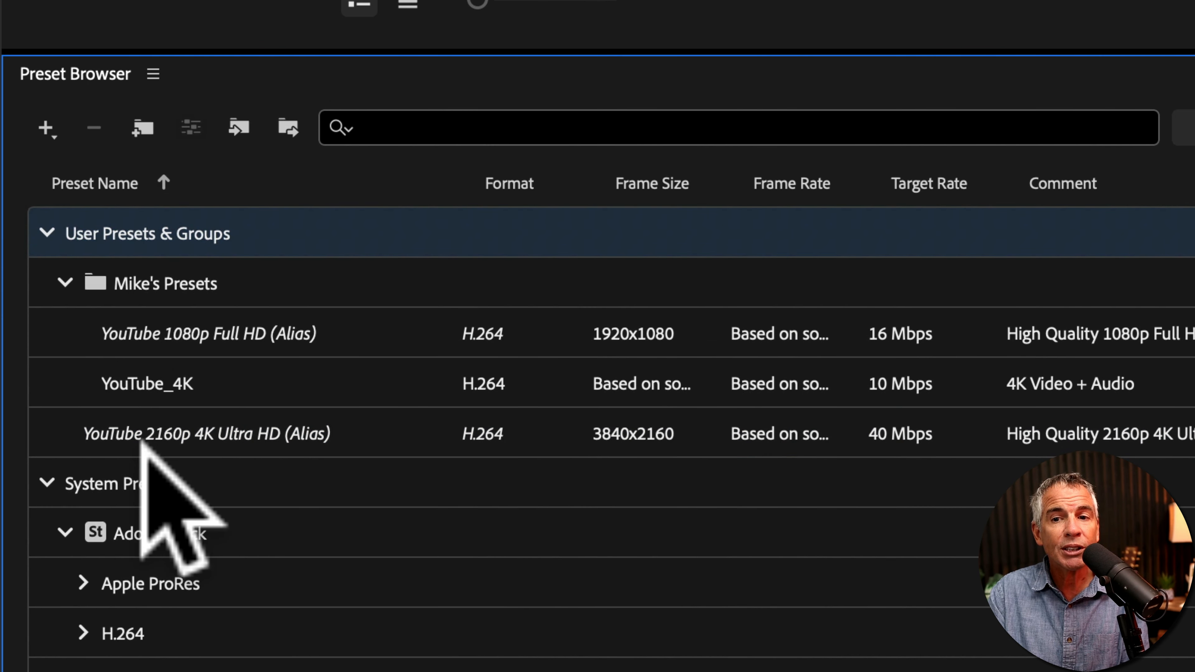
left_click(206, 434)
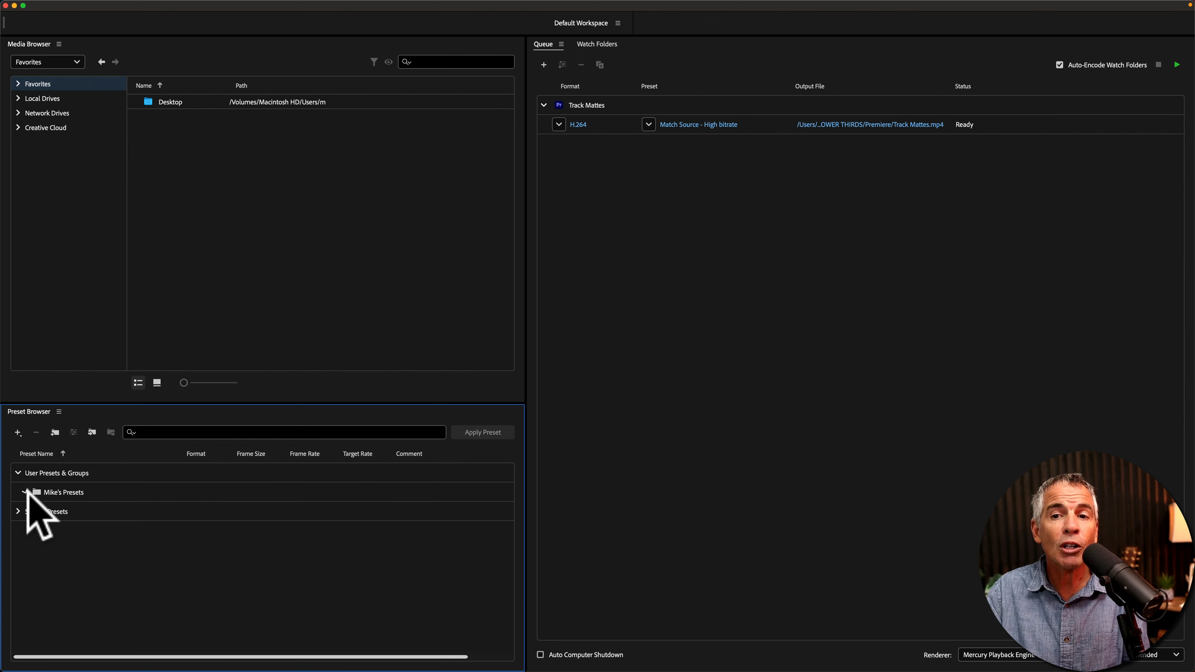
- Apply the Mike's Presets entries to the queued Track Mattes file, then fold the group away
left_click(24, 492)
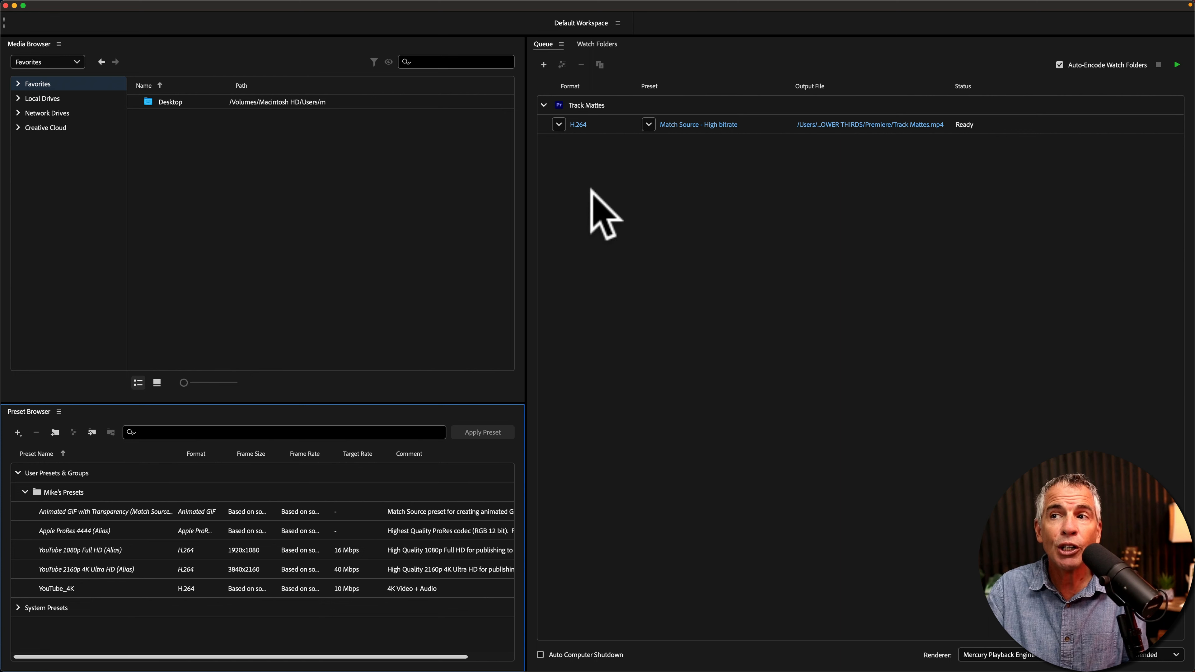
mouse_move(141, 480)
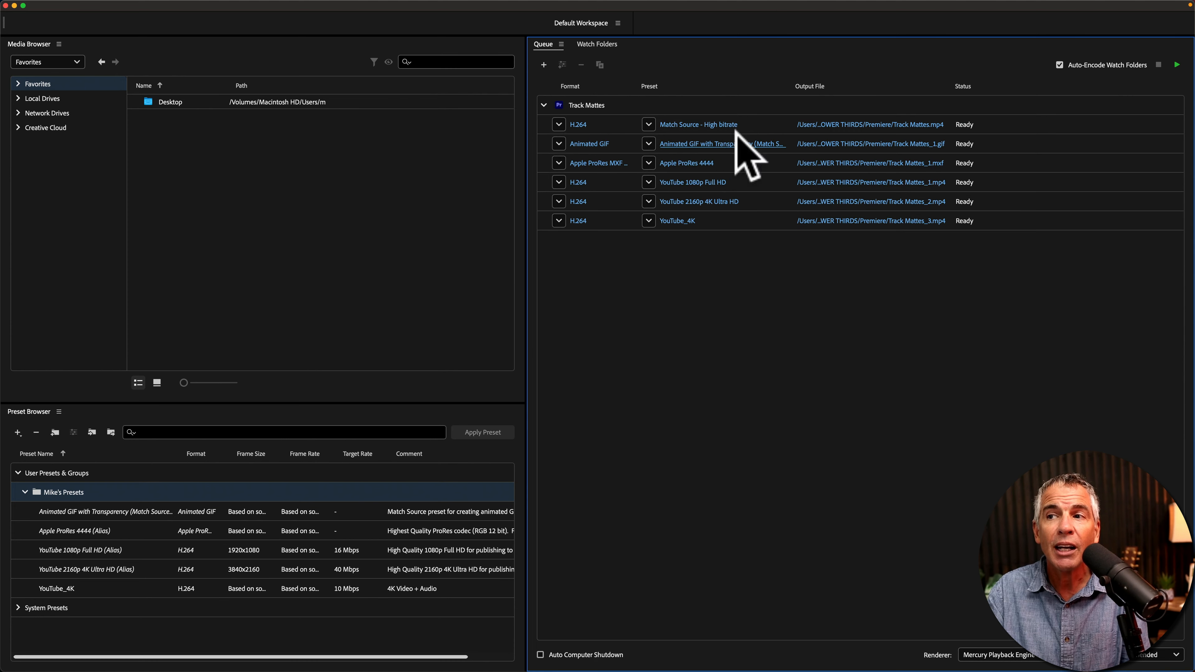
mouse_move(744, 251)
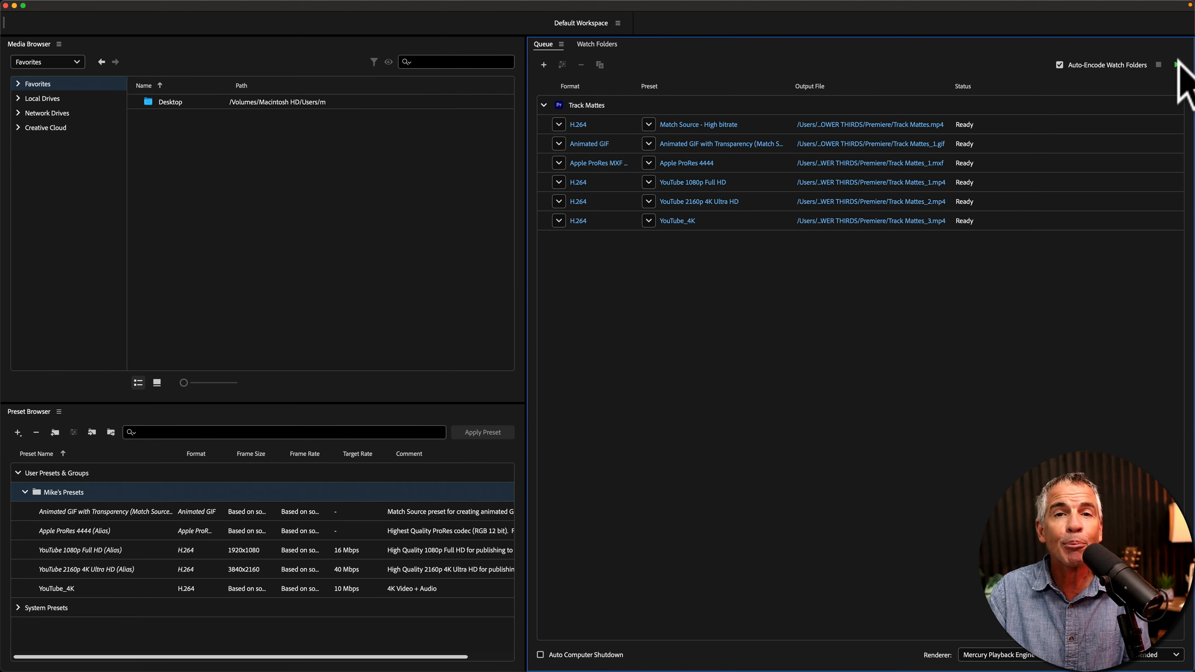
mouse_move(877, 54)
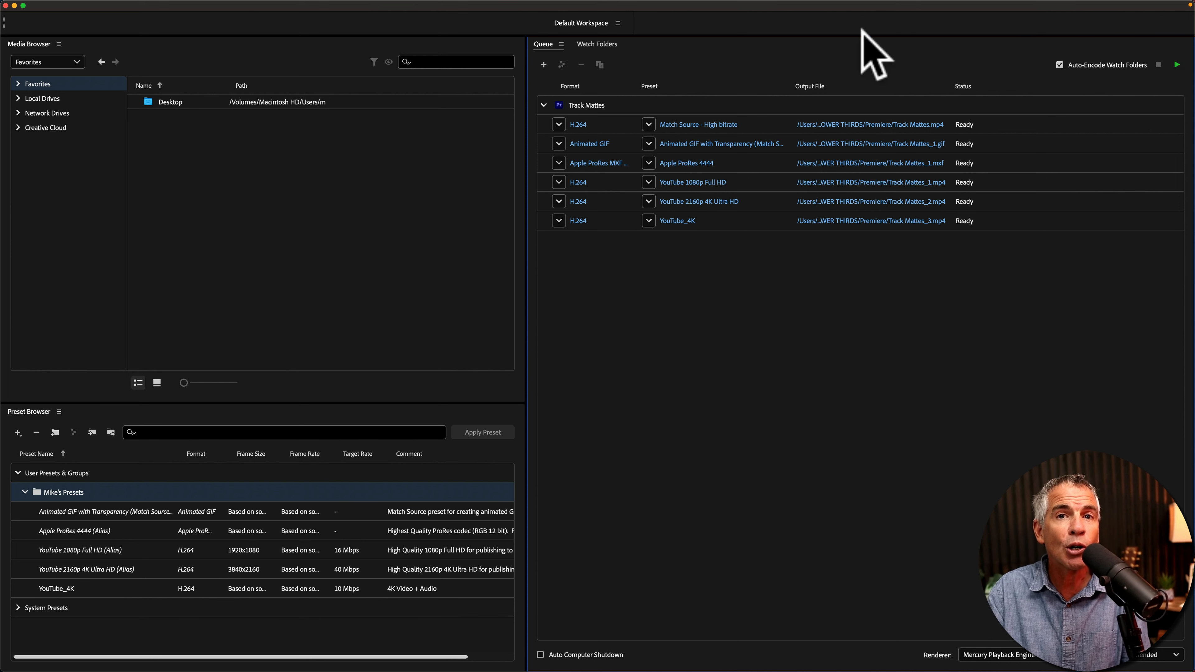
mouse_move(1006, 118)
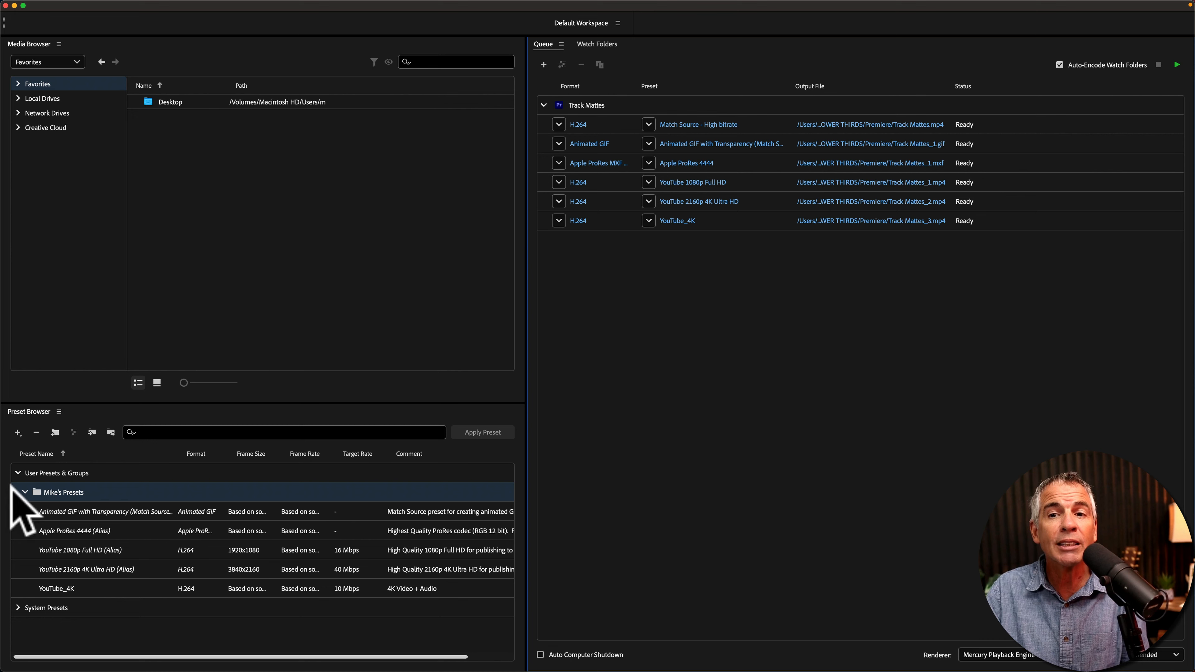
left_click(23, 492)
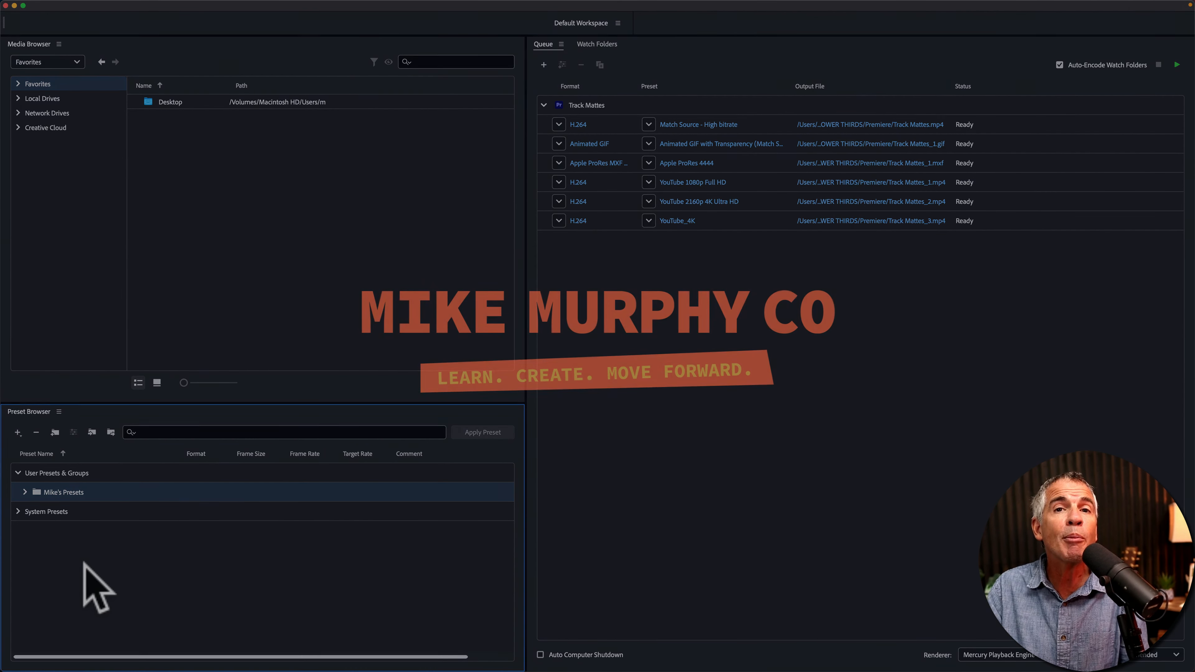